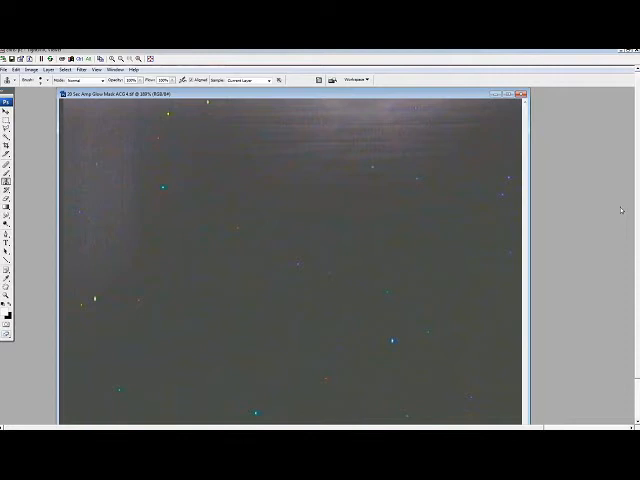
{"action": "mouse_move", "coordinate": [588, 176]}
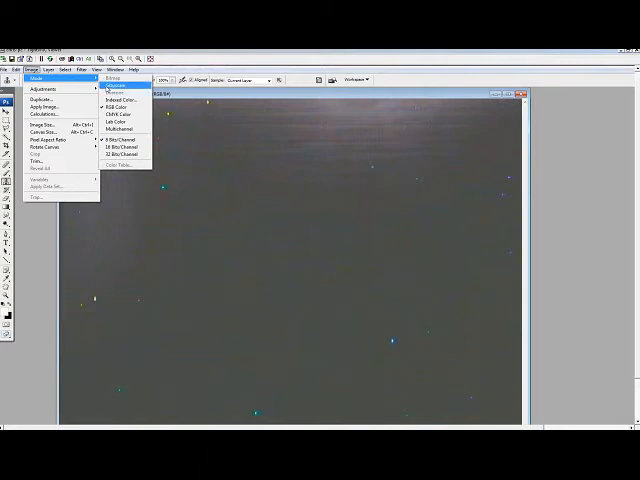
- Convert the dark frame to Grayscale mode, discarding its colour information
{"action": "left_click", "coordinate": [116, 88]}
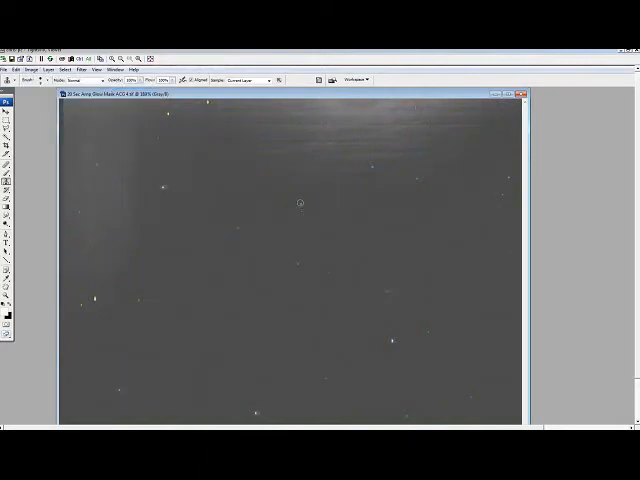
{"action": "mouse_move", "coordinate": [464, 270]}
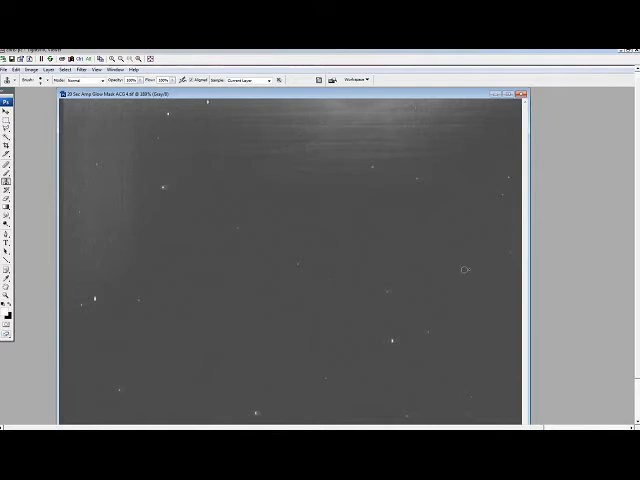
{"action": "mouse_move", "coordinate": [540, 292]}
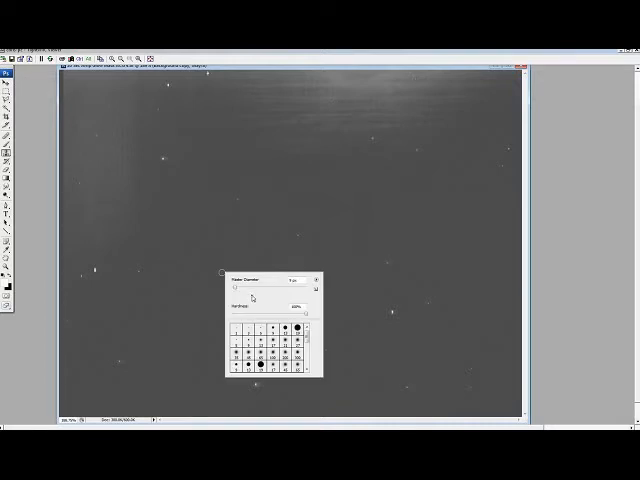
- Choose a small round brush tip for the Clone Stamp tool
{"action": "left_click", "coordinate": [296, 280]}
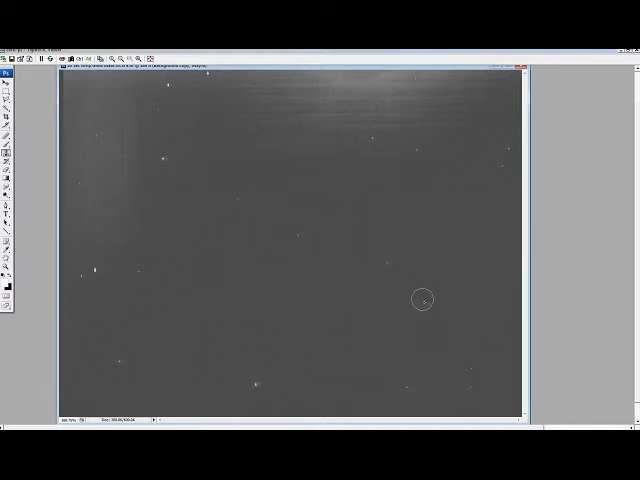
{"action": "mouse_move", "coordinate": [460, 366]}
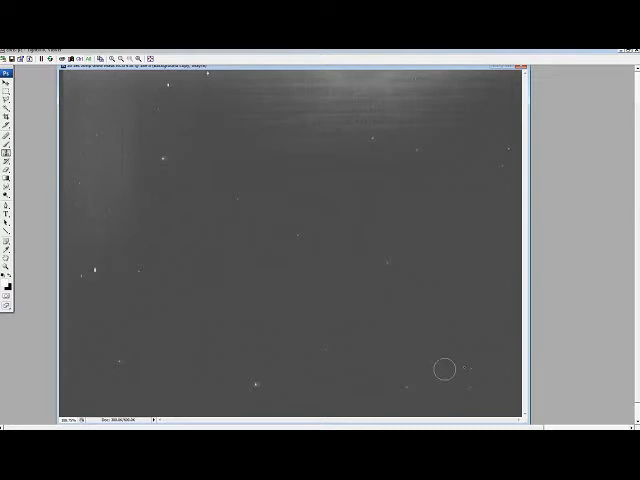
{"action": "mouse_move", "coordinate": [470, 370]}
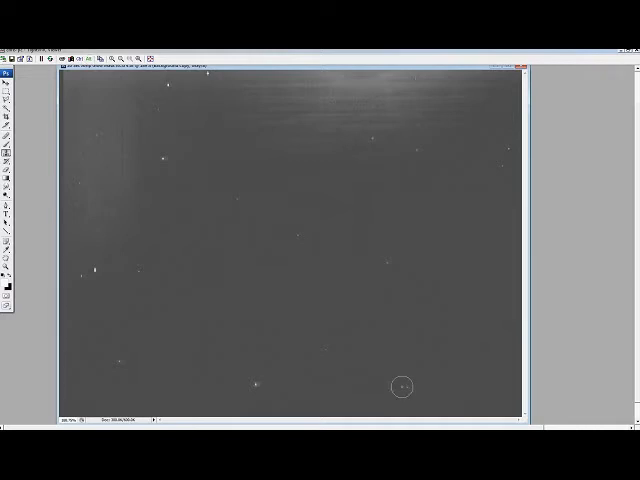
{"action": "mouse_move", "coordinate": [300, 380]}
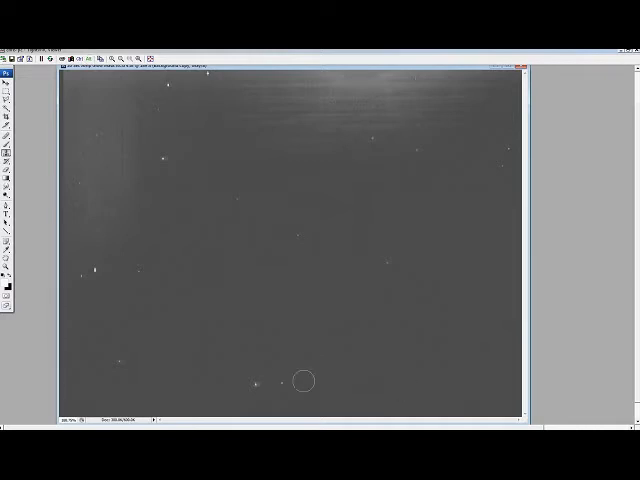
{"action": "mouse_move", "coordinate": [276, 388]}
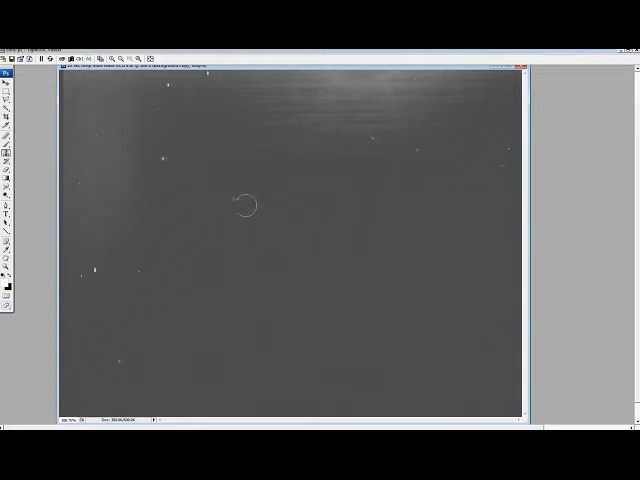
{"action": "mouse_move", "coordinate": [238, 200]}
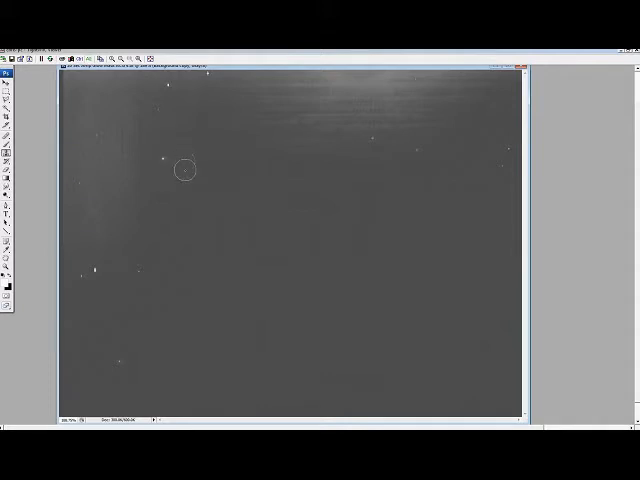
{"action": "mouse_move", "coordinate": [162, 162]}
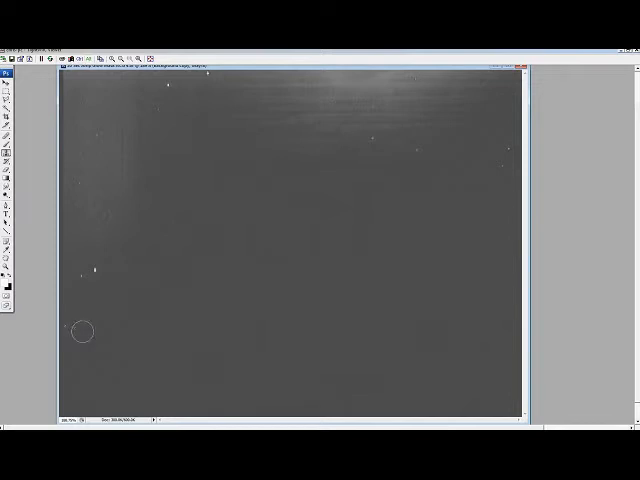
{"action": "mouse_move", "coordinate": [64, 324]}
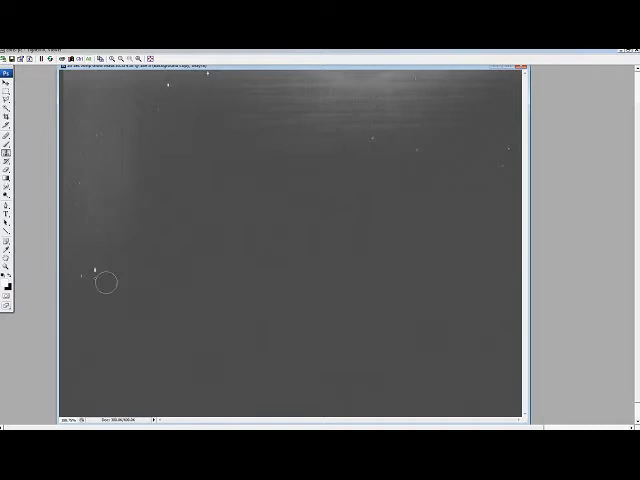
{"action": "mouse_move", "coordinate": [80, 278]}
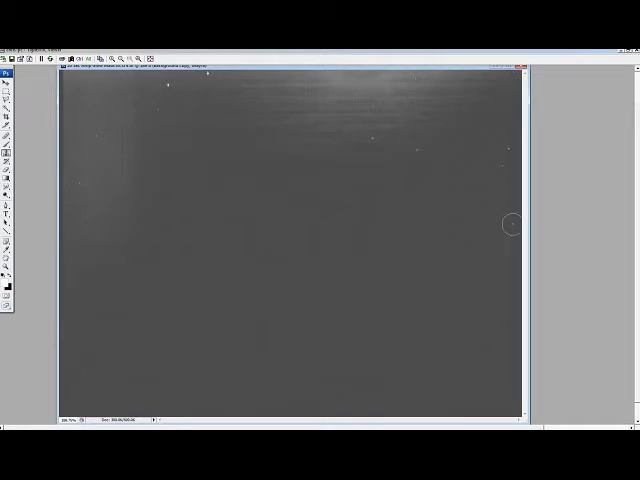
{"action": "mouse_move", "coordinate": [488, 176]}
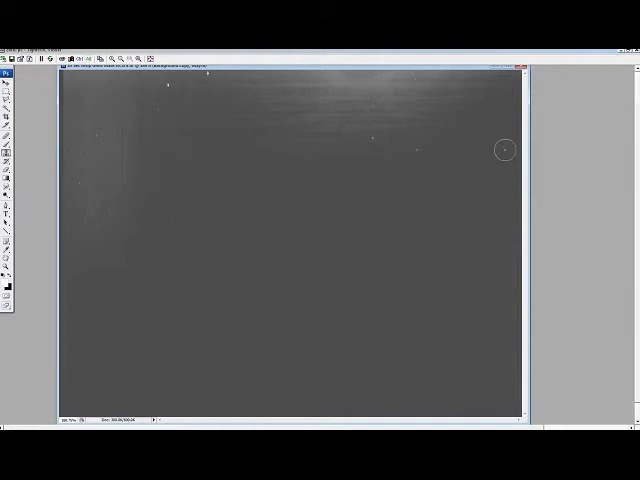
{"action": "mouse_move", "coordinate": [410, 170]}
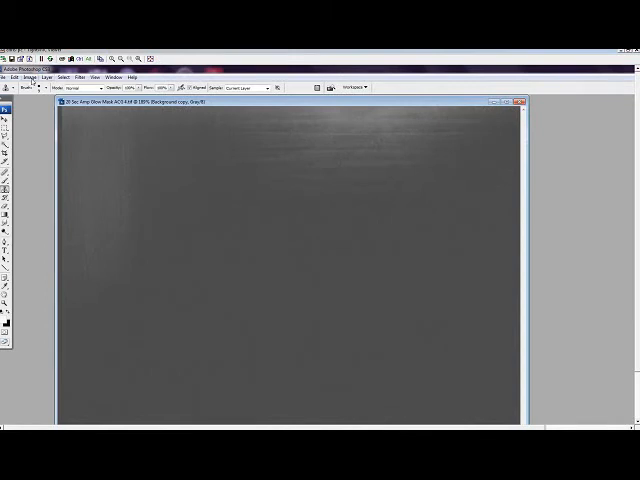
- Raise the output black level in Levels so the frame turns nearly black, and commit it
{"action": "left_click", "coordinate": [24, 76]}
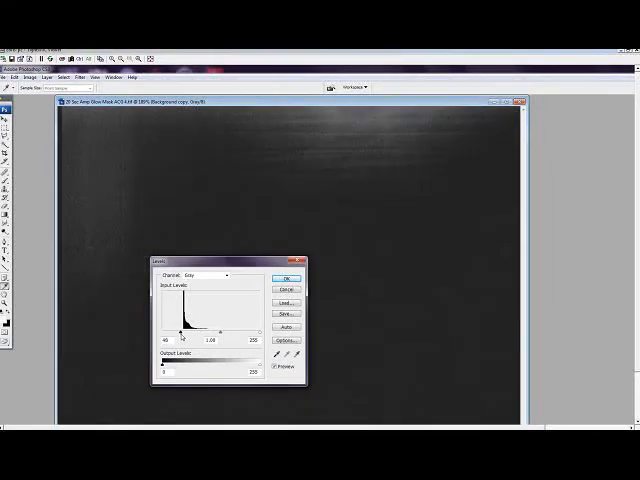
{"action": "left_click_drag", "start_coordinate": [172, 328], "coordinate": [178, 328]}
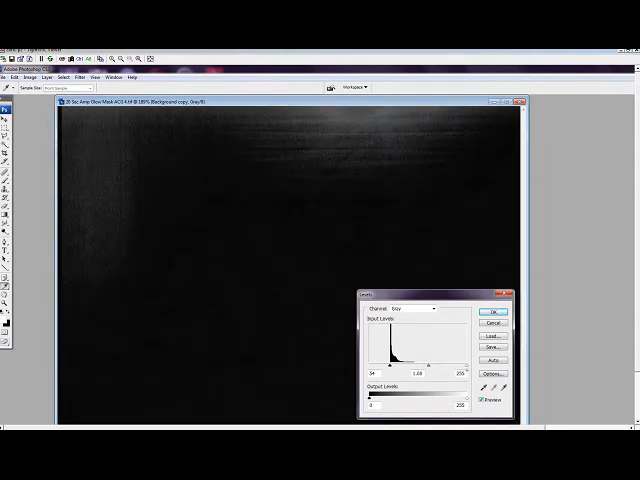
{"action": "left_click", "coordinate": [480, 400]}
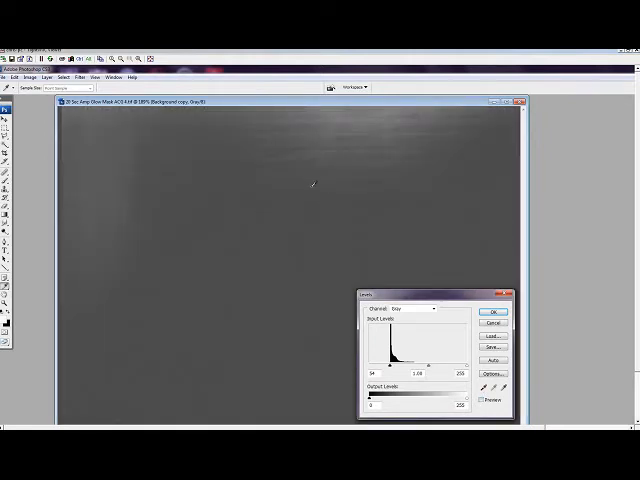
{"action": "left_click", "coordinate": [480, 400]}
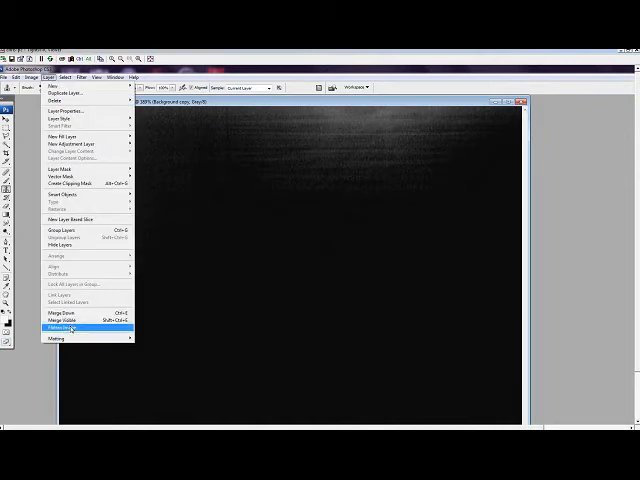
- Flatten the adjusted dark frame and start Save As
{"action": "left_click", "coordinate": [62, 328]}
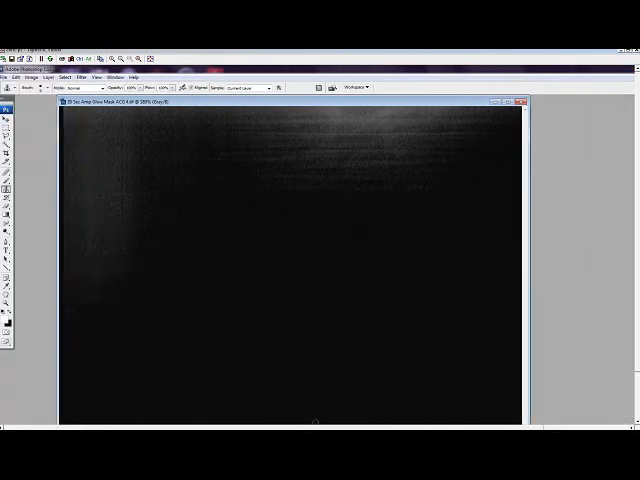
{"action": "left_click", "coordinate": [8, 76]}
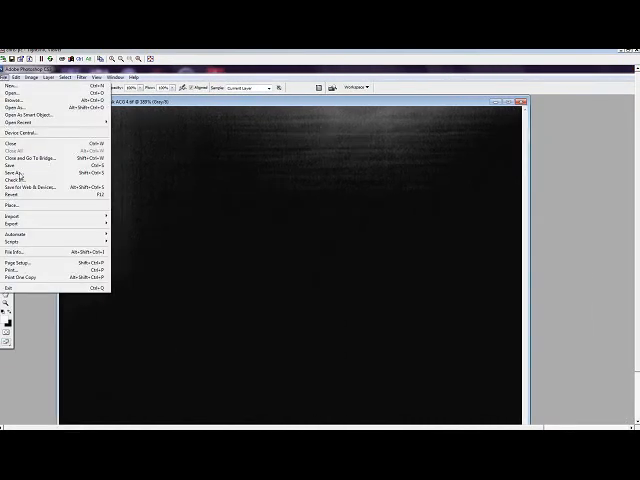
{"action": "left_click", "coordinate": [16, 174]}
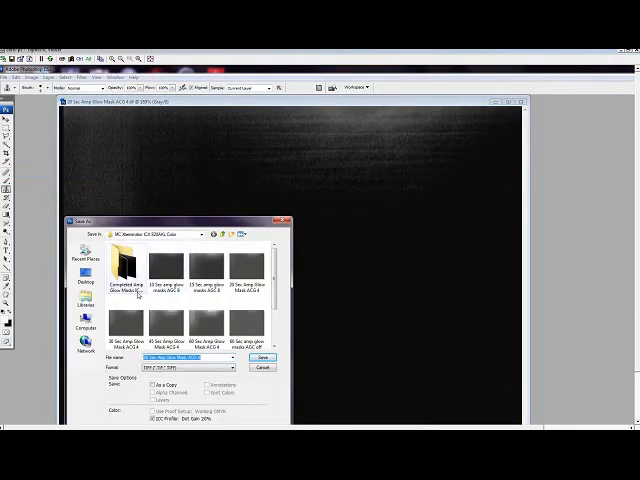
- Save the frame as a BMP into the completed masks folder
{"action": "double_click", "coordinate": [122, 270]}
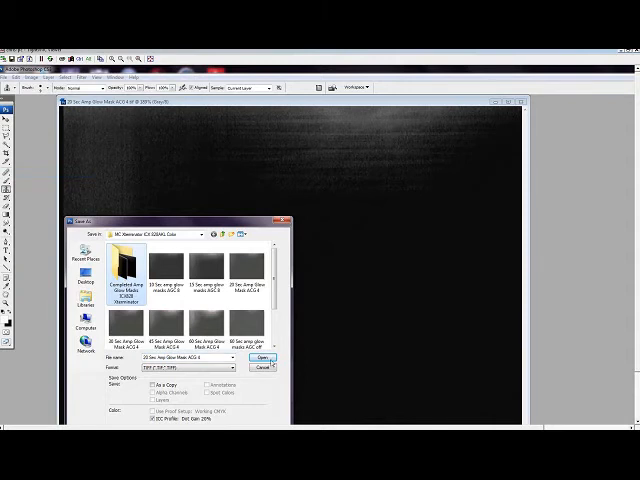
{"action": "double_click", "coordinate": [116, 272]}
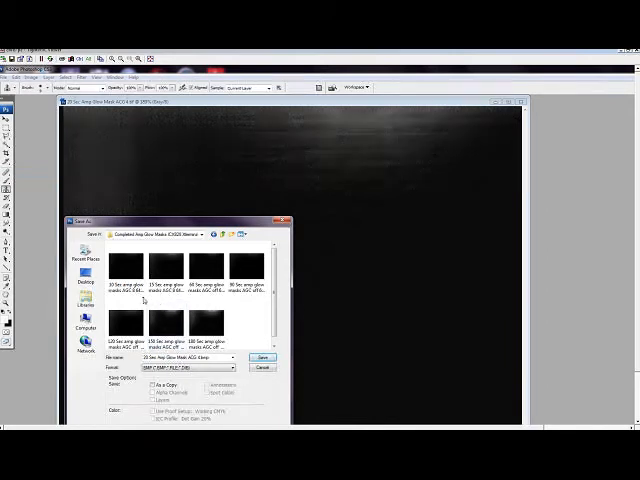
{"action": "left_click", "coordinate": [124, 270]}
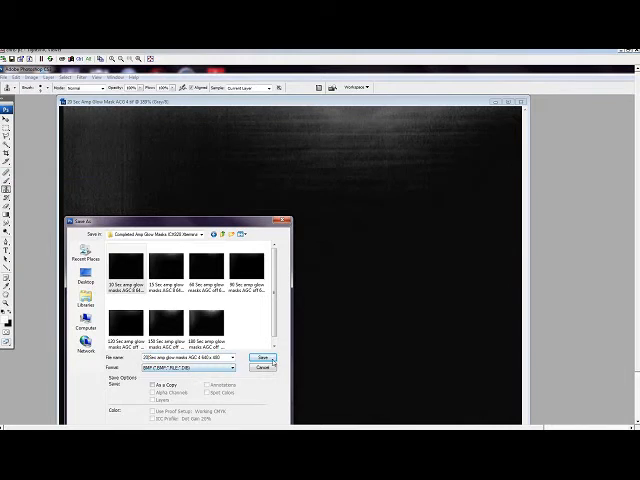
{"action": "left_click", "coordinate": [248, 360]}
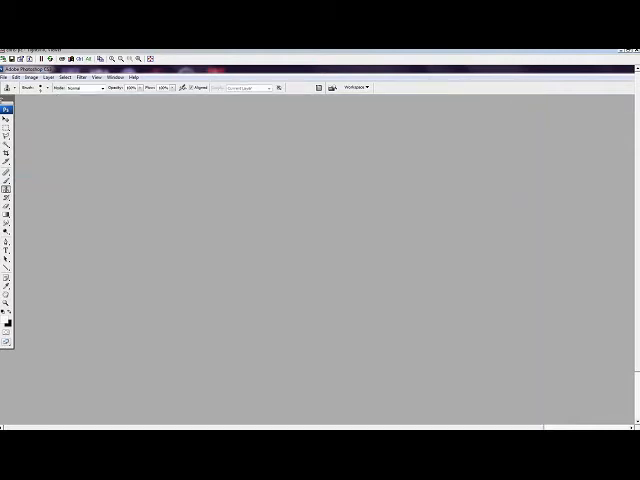
- Open the next amp-glow dark frame from the original dark frames folder
{"action": "left_click", "coordinate": [6, 76]}
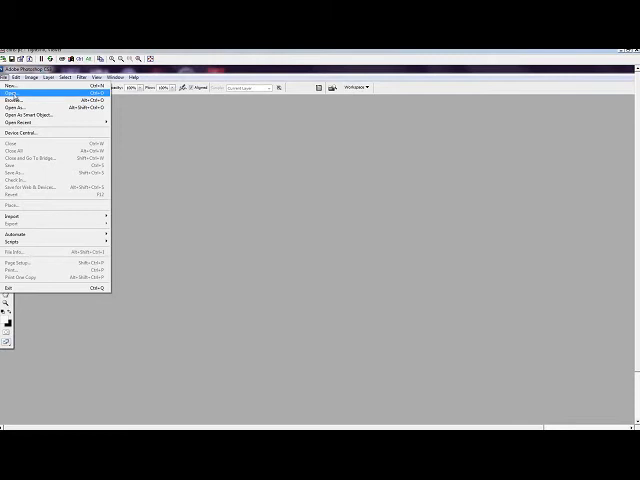
{"action": "left_click", "coordinate": [20, 100]}
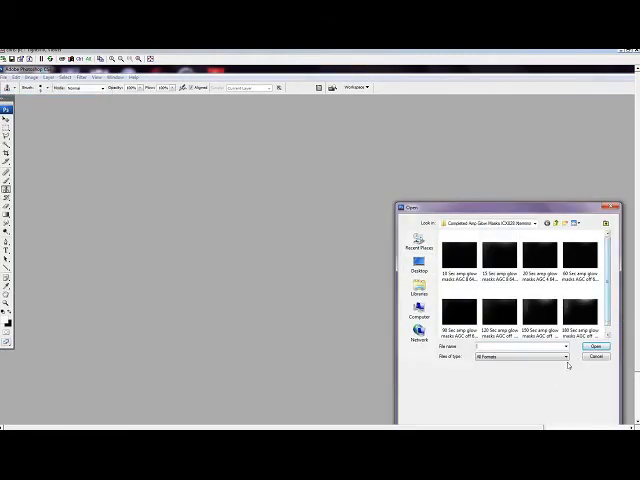
{"action": "left_click", "coordinate": [528, 356]}
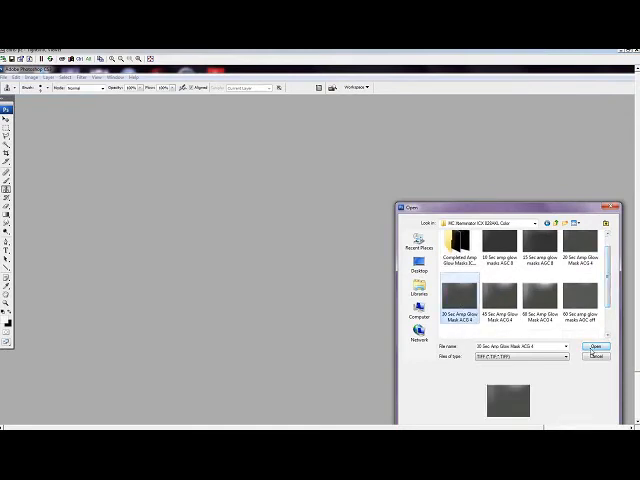
{"action": "left_click", "coordinate": [596, 348]}
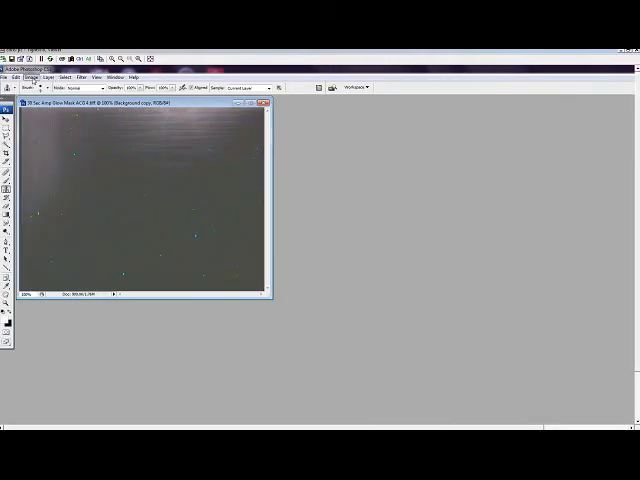
- Convert the second dark frame to Grayscale mode and discard its colour information
{"action": "left_click", "coordinate": [20, 78]}
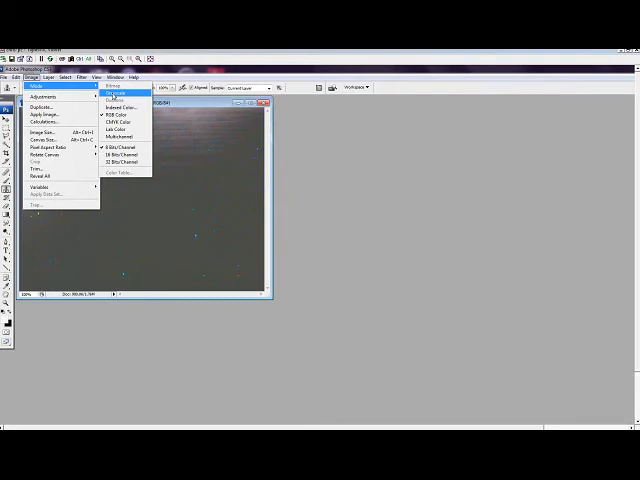
{"action": "left_click", "coordinate": [114, 92]}
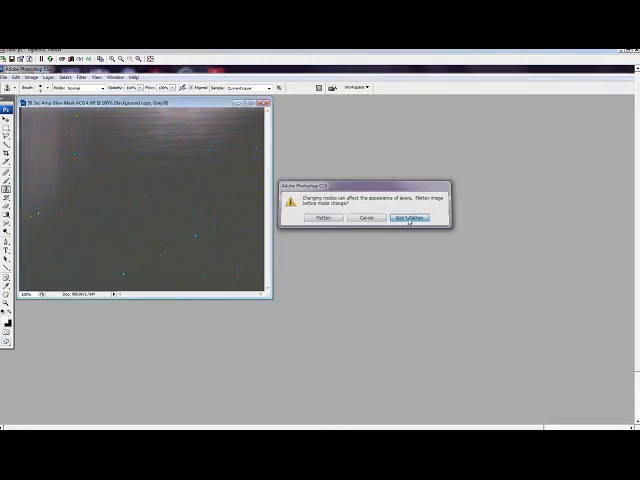
{"action": "left_click", "coordinate": [408, 216]}
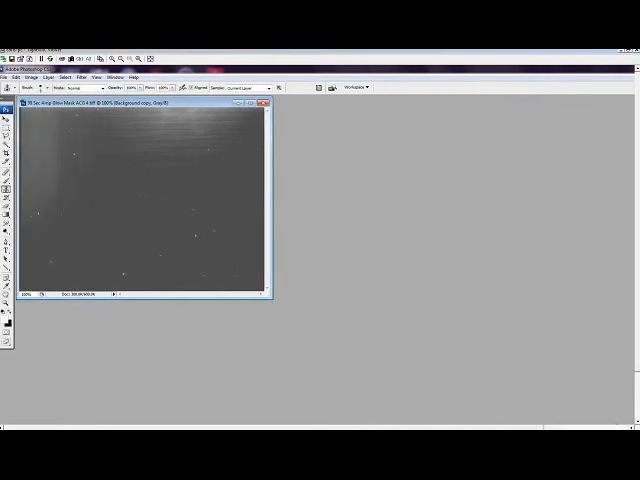
{"action": "left_click", "coordinate": [96, 76]}
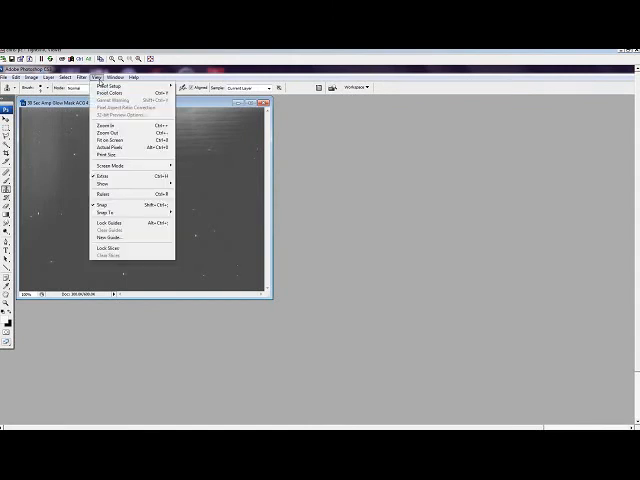
- Fit the second dark frame on screen to inspect its bright specks
{"action": "left_click", "coordinate": [106, 132]}
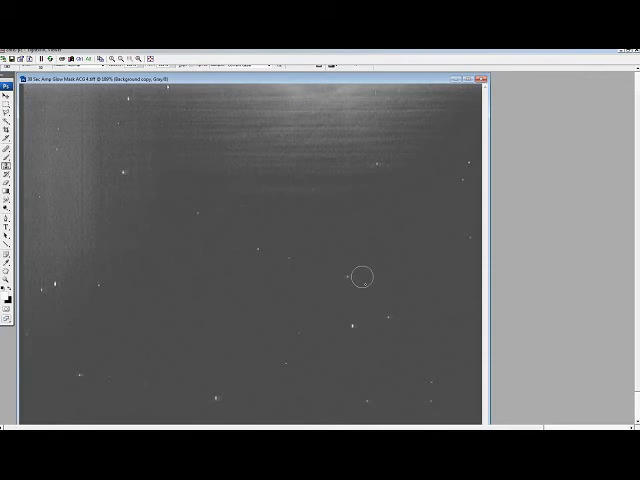
{"action": "mouse_move", "coordinate": [362, 282]}
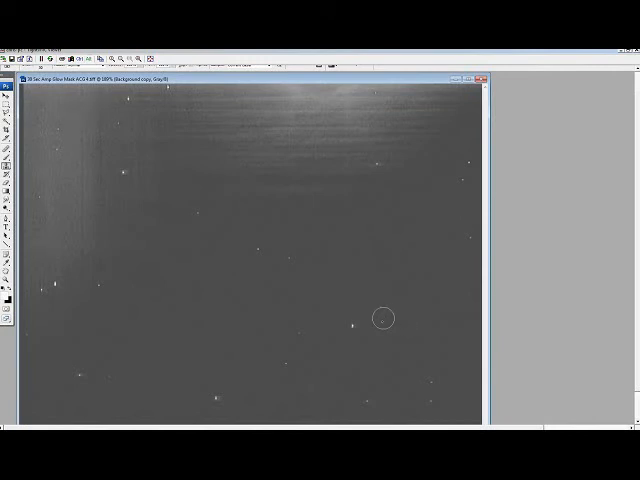
{"action": "mouse_move", "coordinate": [356, 330]}
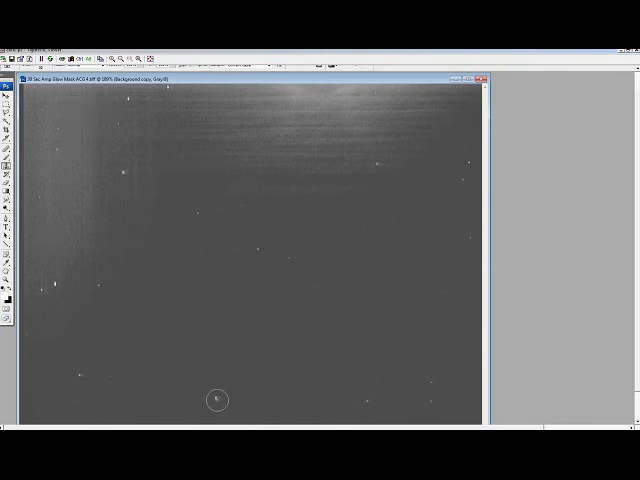
{"action": "mouse_move", "coordinate": [332, 398]}
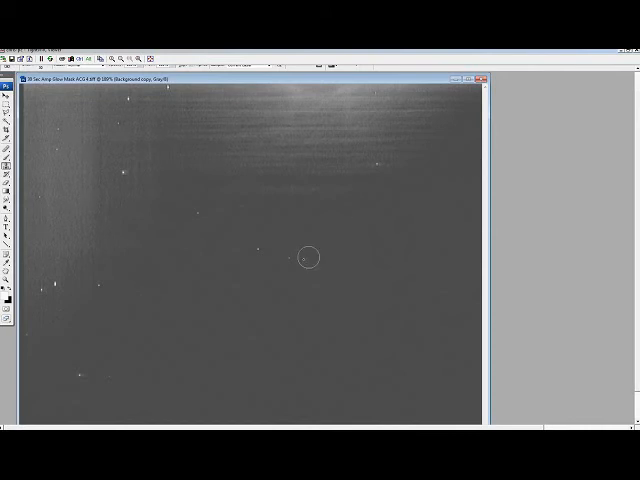
{"action": "mouse_move", "coordinate": [272, 268]}
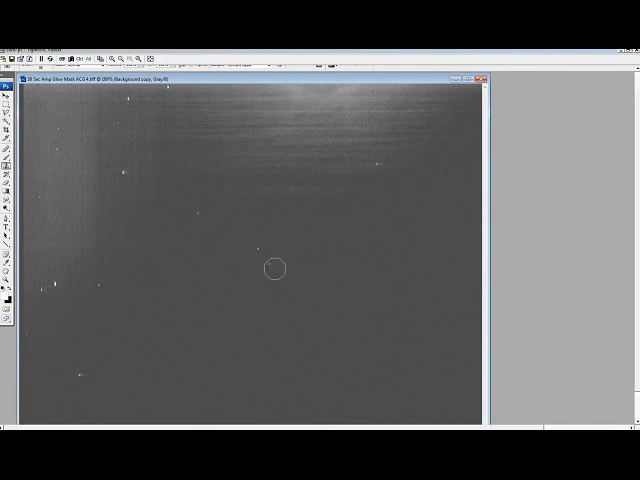
{"action": "mouse_move", "coordinate": [272, 250]}
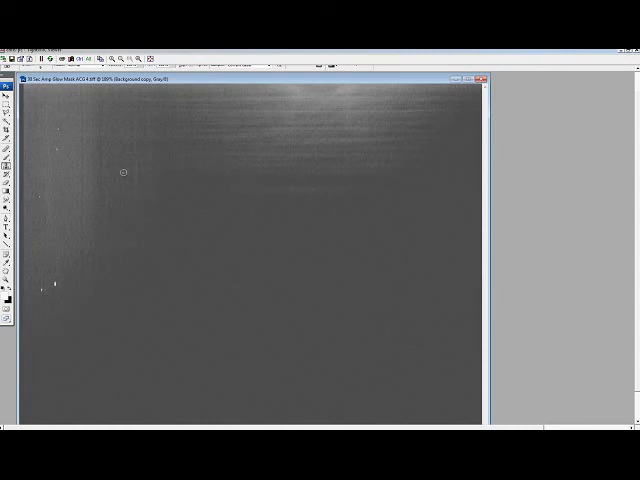
{"action": "mouse_move", "coordinate": [52, 156]}
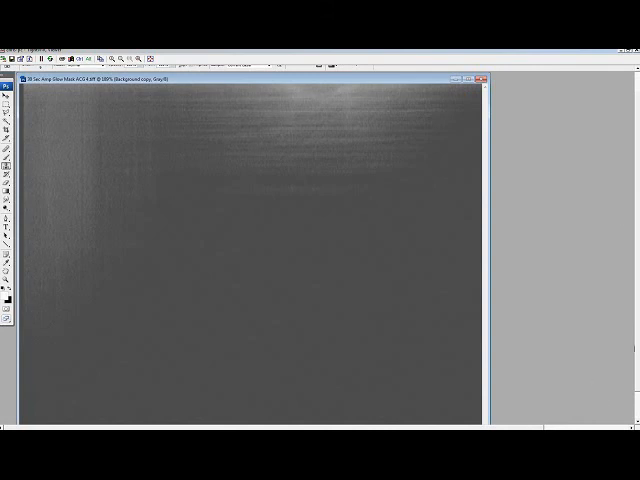
- Finish cloning out the hot pixels and head to the image adjustments
{"action": "left_click", "coordinate": [36, 76]}
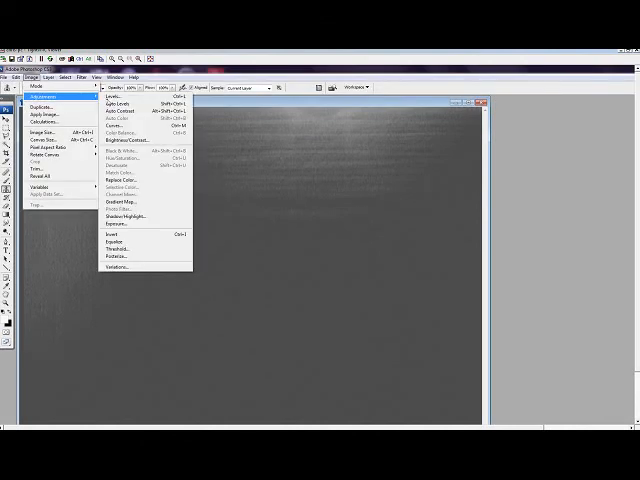
- Raise the black input level in Levels so the frame background turns nearly black
{"action": "left_click", "coordinate": [112, 96]}
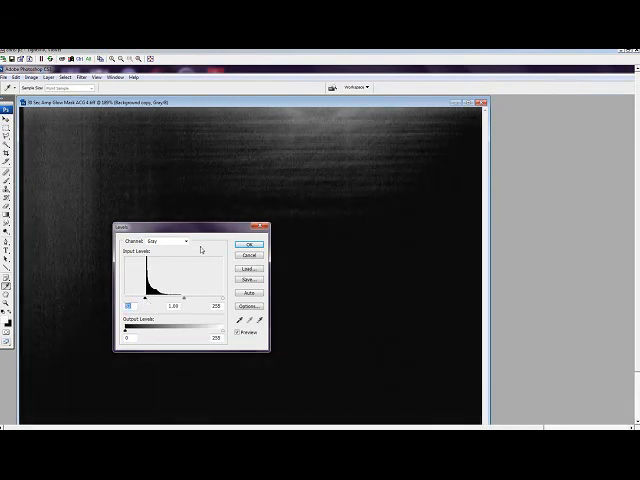
{"action": "left_click_drag", "start_coordinate": [184, 236], "coordinate": [572, 188]}
{"action": "type", "text": "52"}
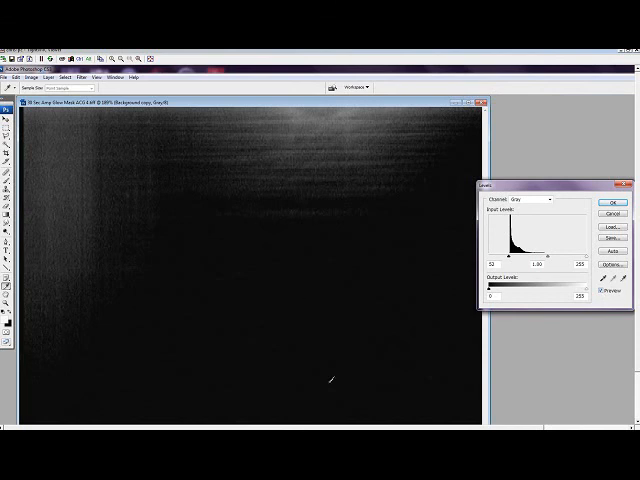
{"action": "mouse_move", "coordinate": [332, 384]}
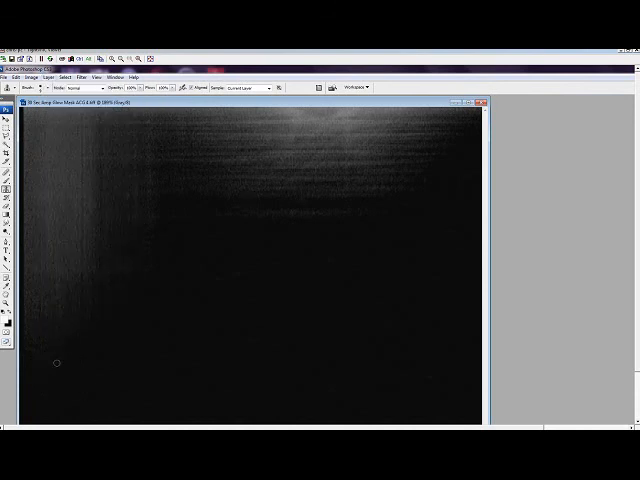
{"action": "left_click", "coordinate": [12, 76]}
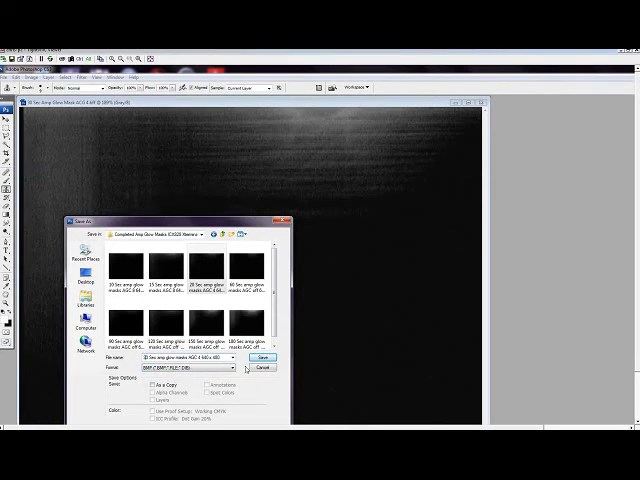
- Save the darkened frame as an 8 Bit BMP, leaving no document open
{"action": "left_click", "coordinate": [264, 358]}
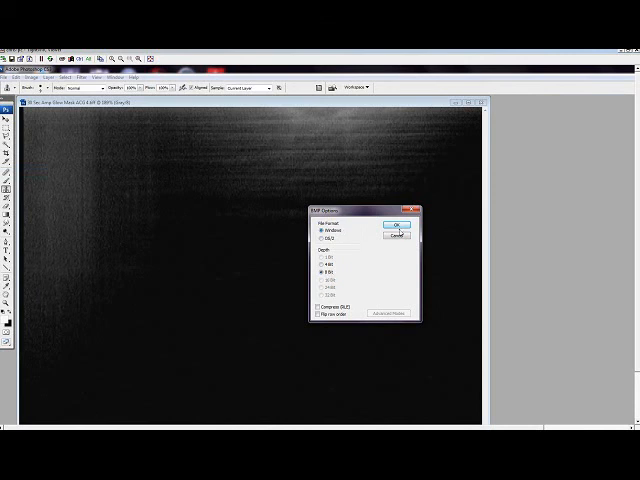
{"action": "left_click", "coordinate": [392, 224]}
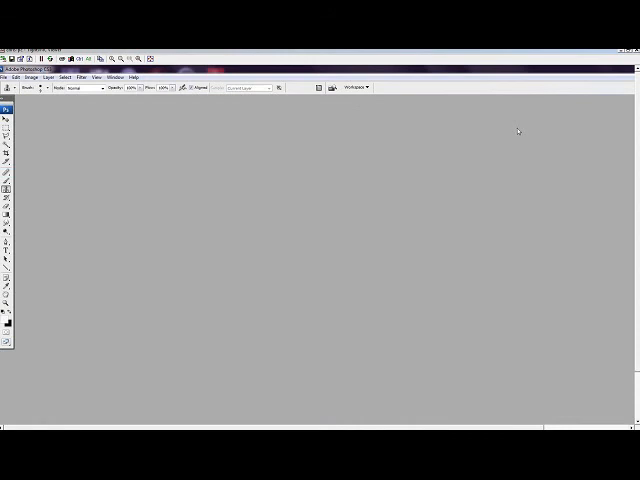